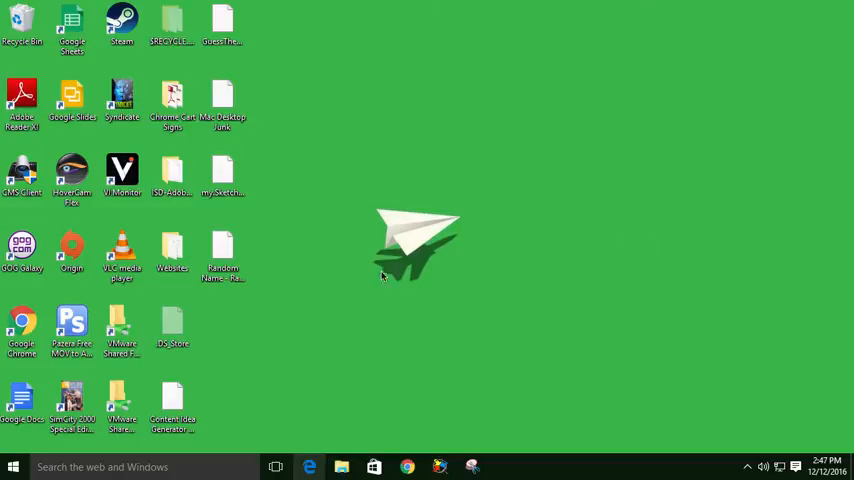
mouse_move(425, 245)
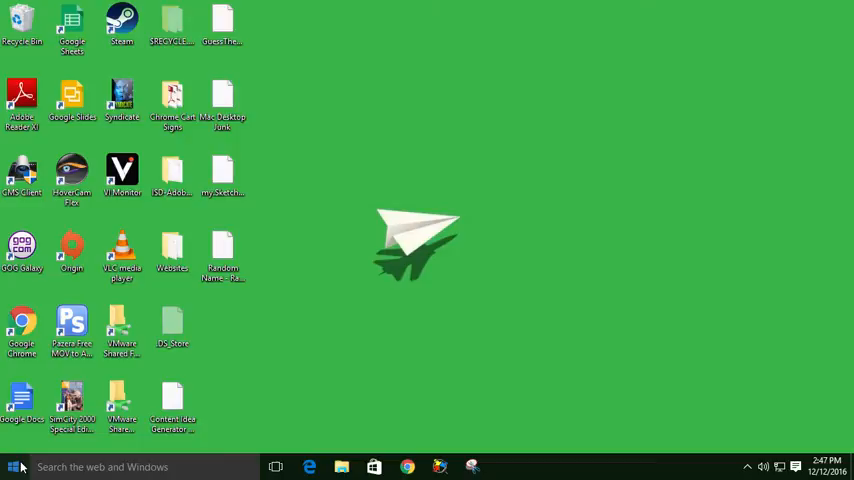
Step: Open the Start menu and scroll through the All apps list
click(13, 466)
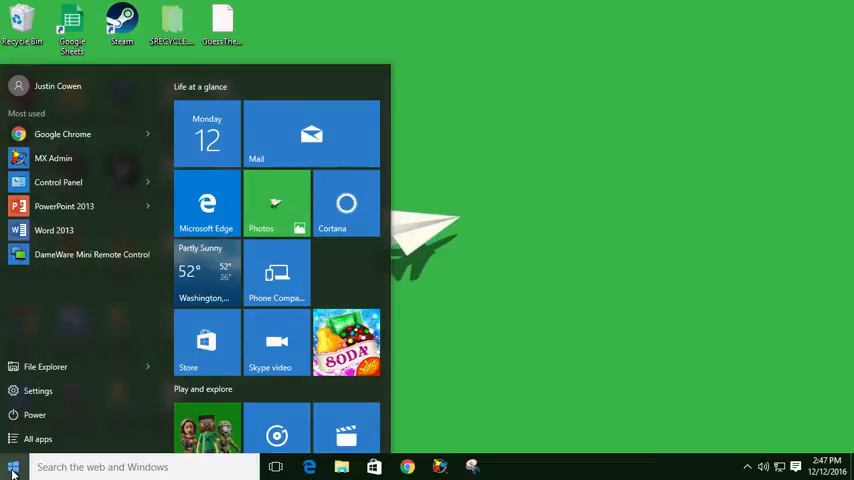
click(37, 438)
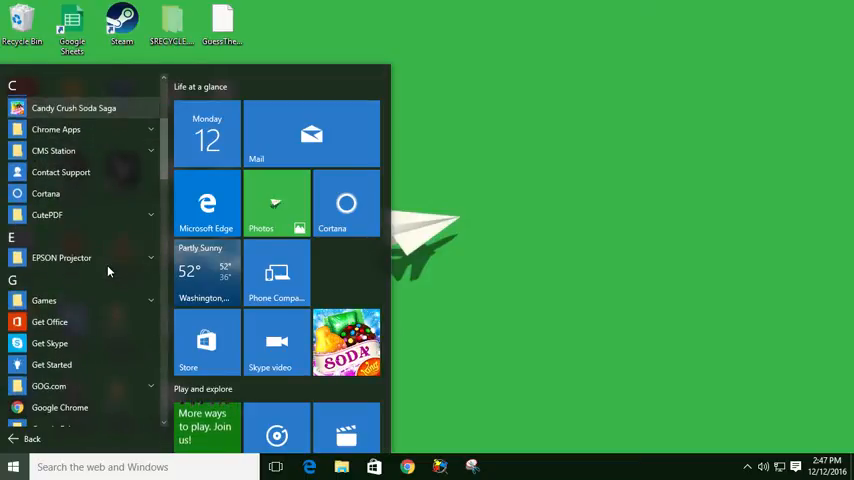
scroll(down, 3)
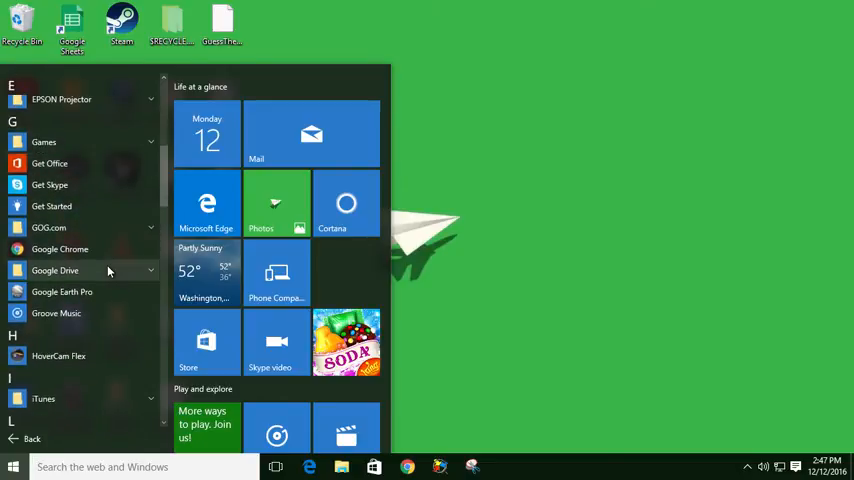
scroll(down, 3)
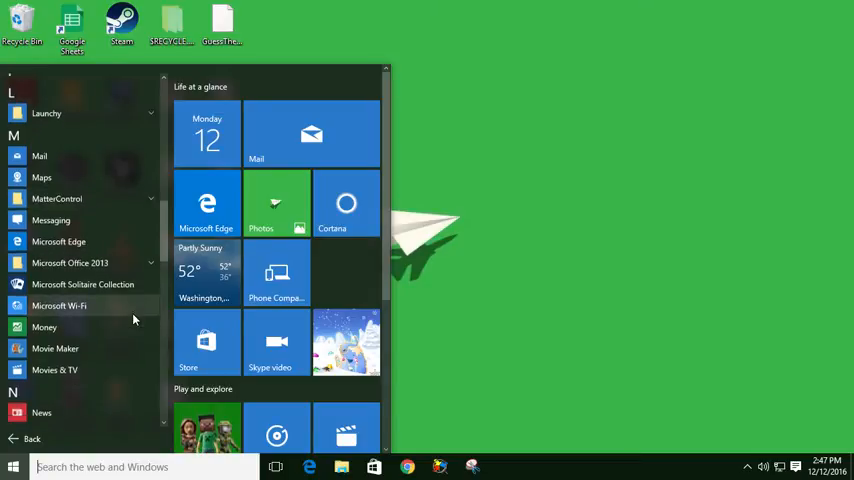
Step: Close Start and search for 'word', then 'powerp', in the taskbar search box
click(13, 466)
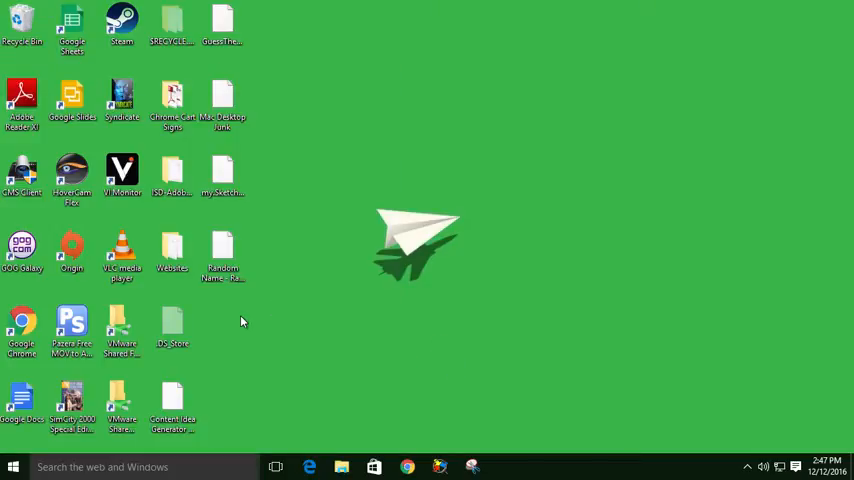
mouse_move(115, 467)
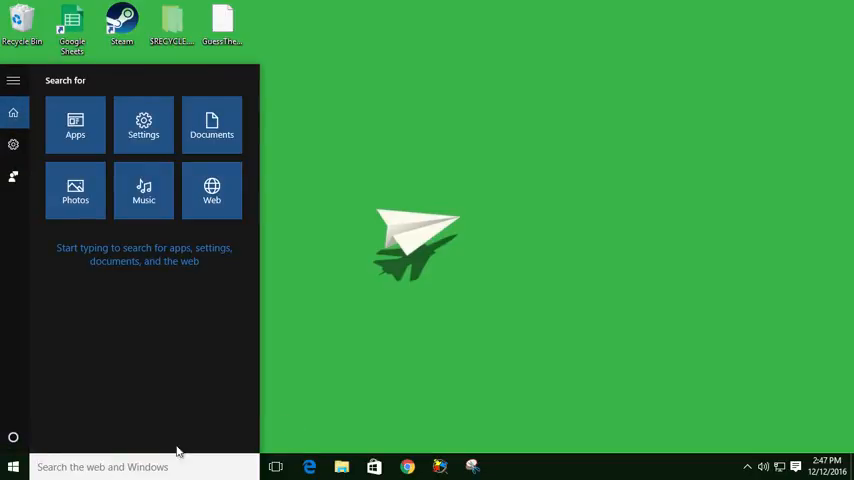
mouse_move(332, 395)
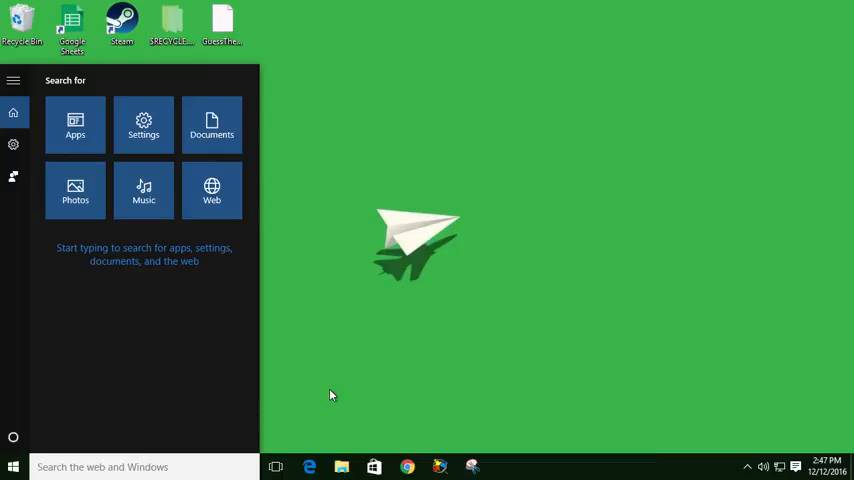
text(word)
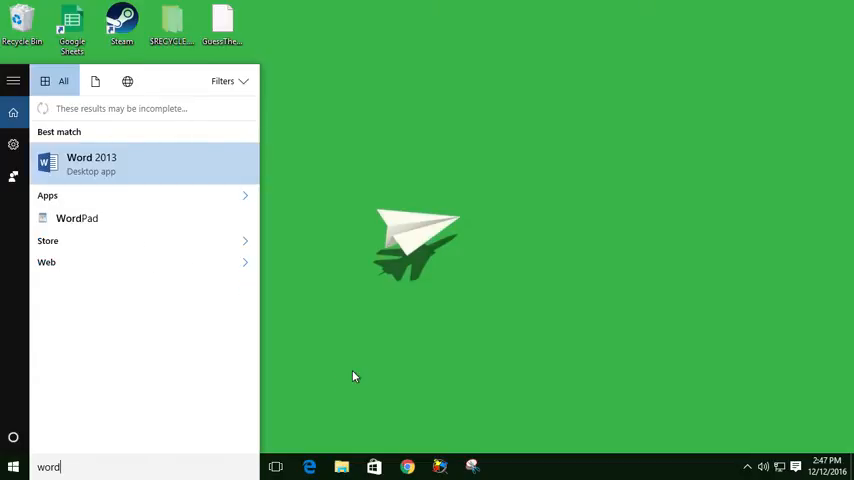
text(powerp)
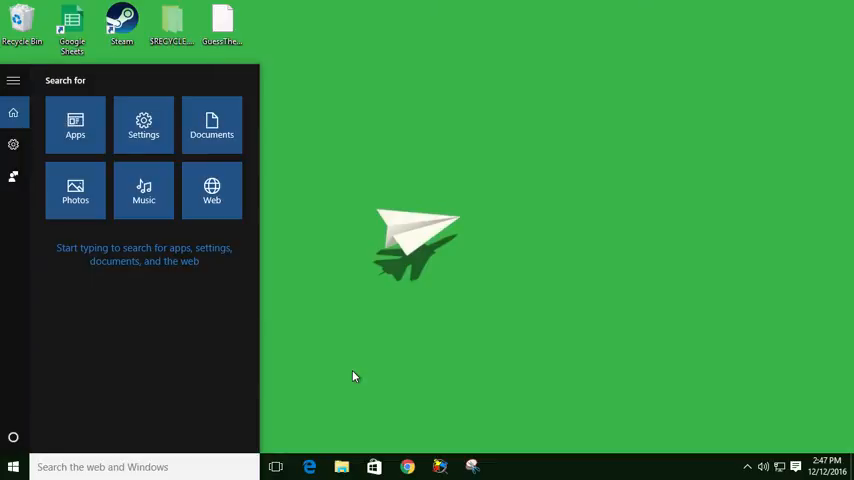
Step: Try the test queries 'displ', 'a' and 'control' in taskbar search
text(displ)
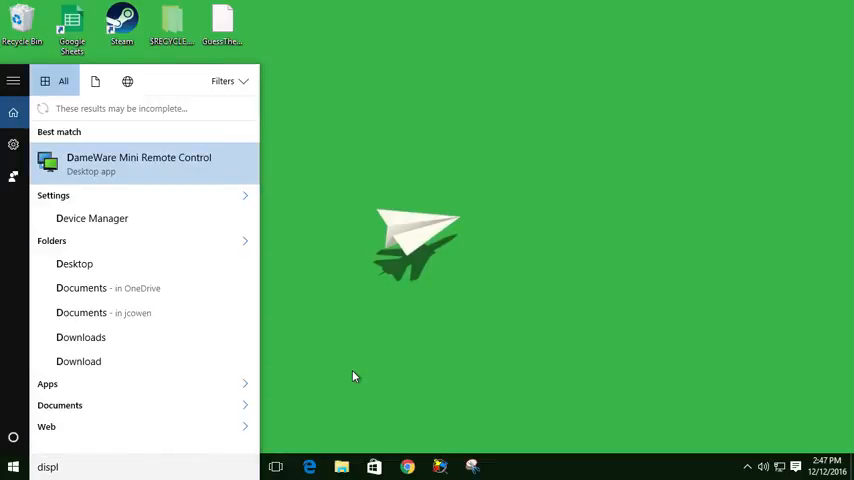
text(a)
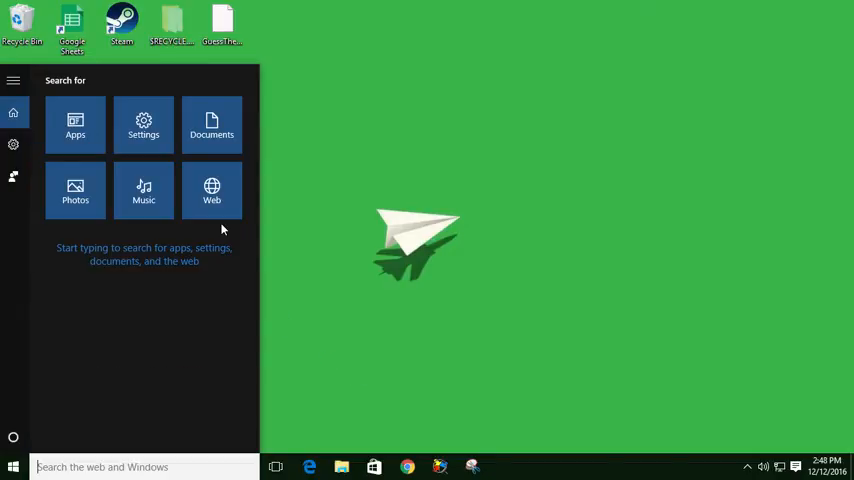
text(control)
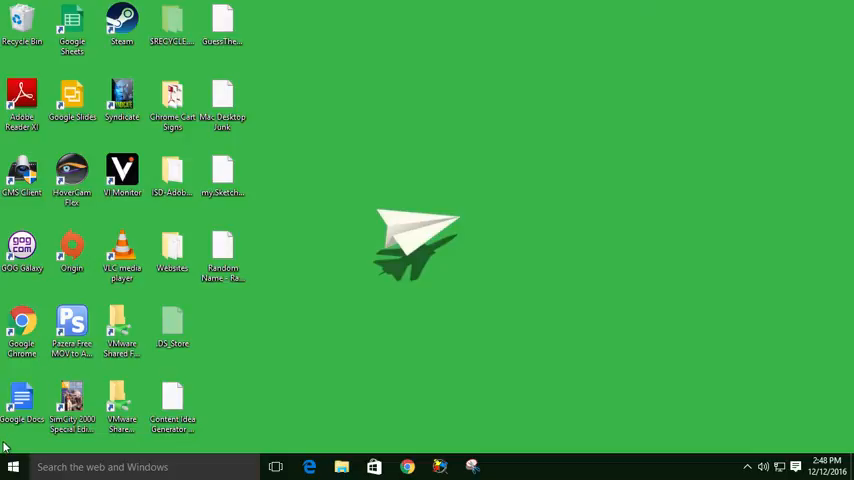
Step: From Start, search 'power' to list PowerPoint 2013 among the app results
click(13, 466)
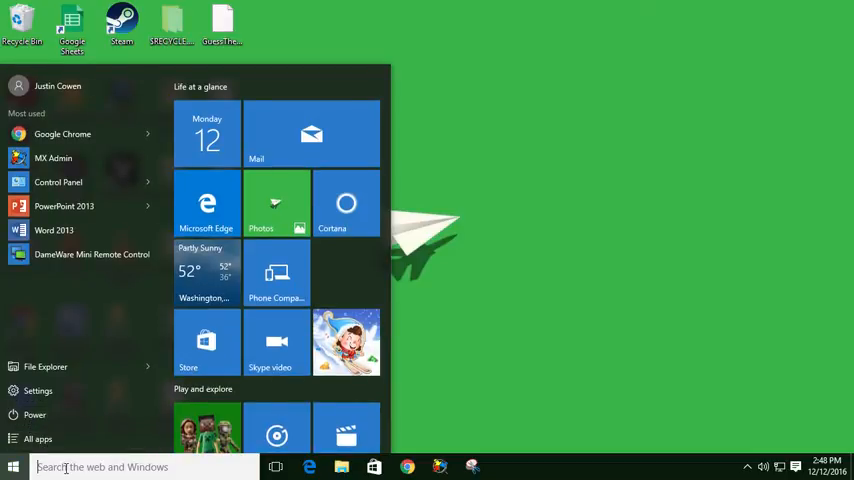
text(p)
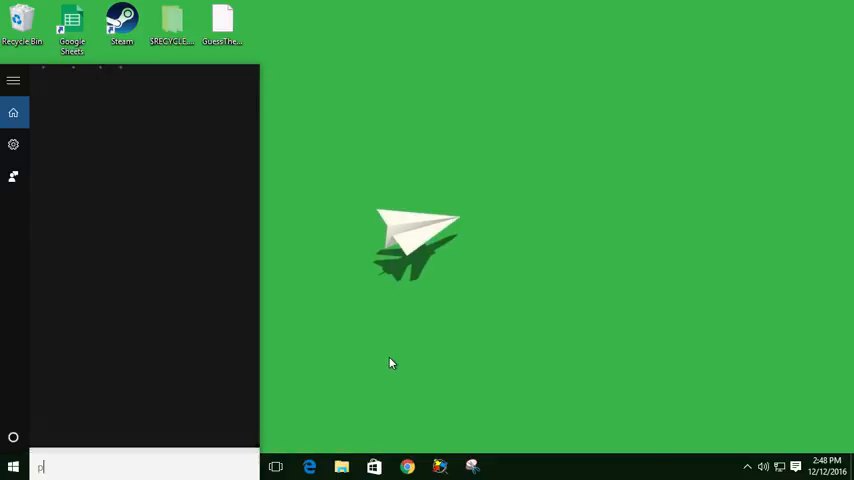
text(p)
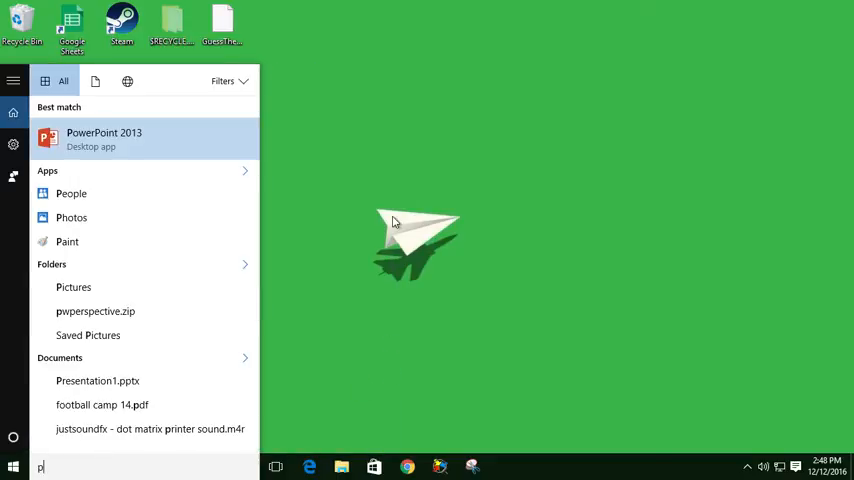
text(ower)
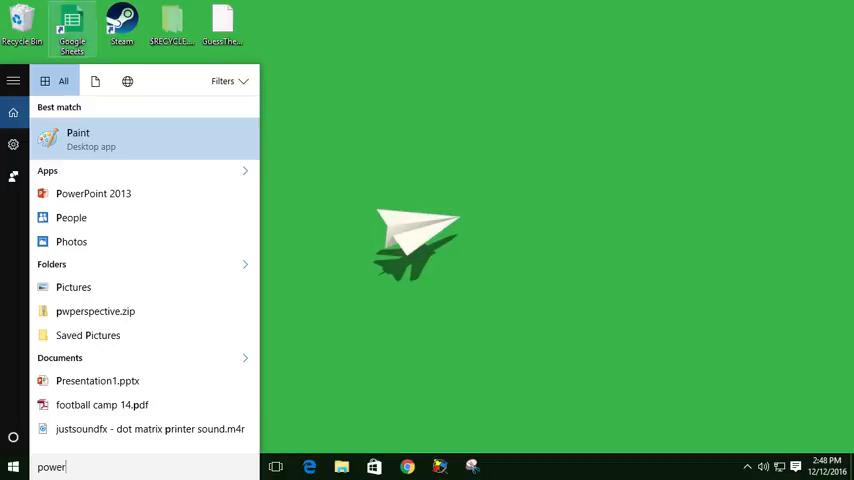